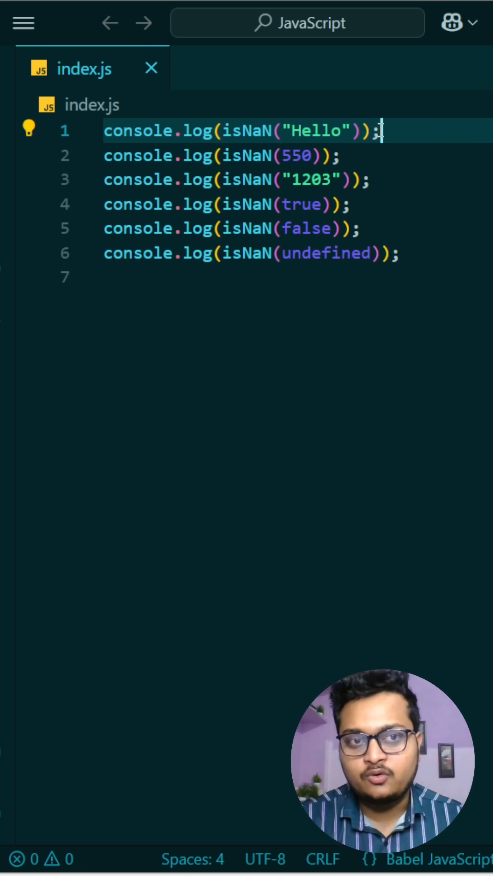
Append // T after isNaN("Hello") and // F after isNaN(550)
{"action": "double_click", "coordinate": [315, 131]}
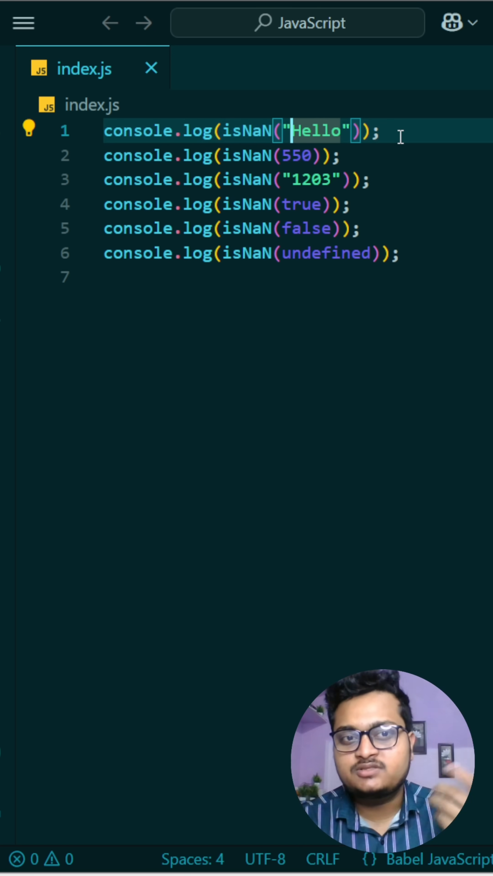
{"action": "type", "text": "// T"}
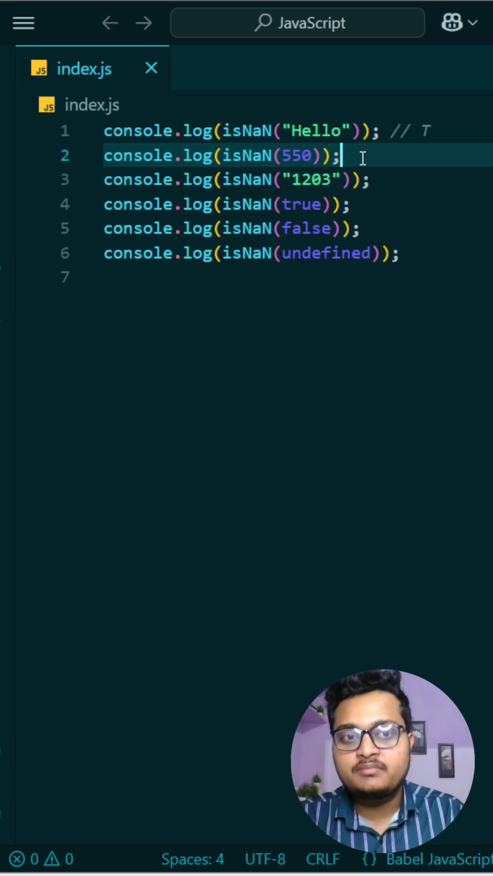
{"action": "type", "text": "// F"}
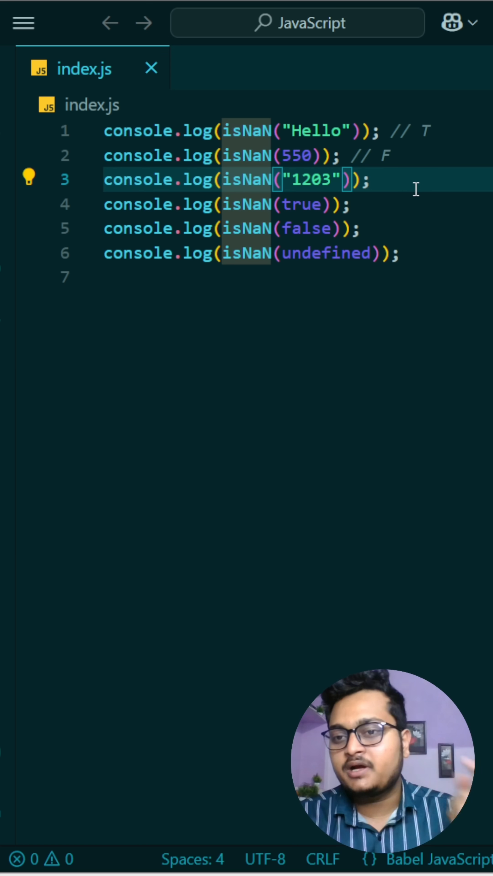
Append // F after the "1203", true and false lines and // T after undefined
{"action": "type", "text": "// F"}
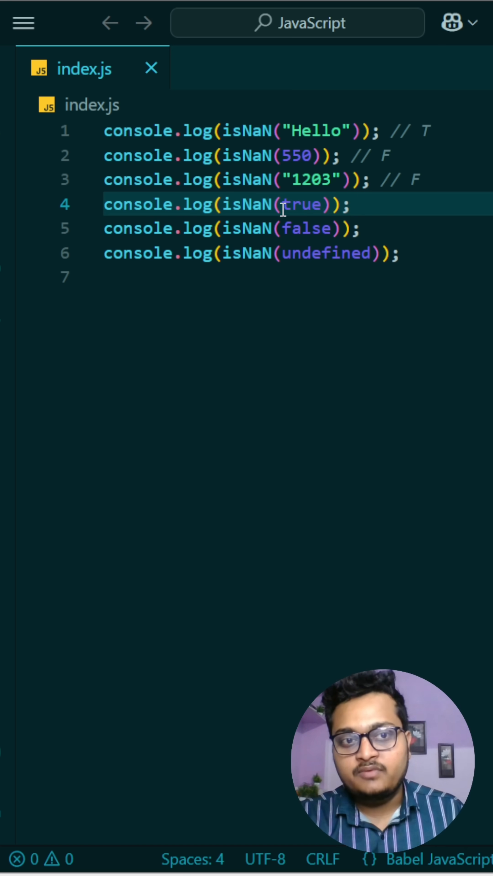
{"action": "left_click", "coordinate": [352, 205]}
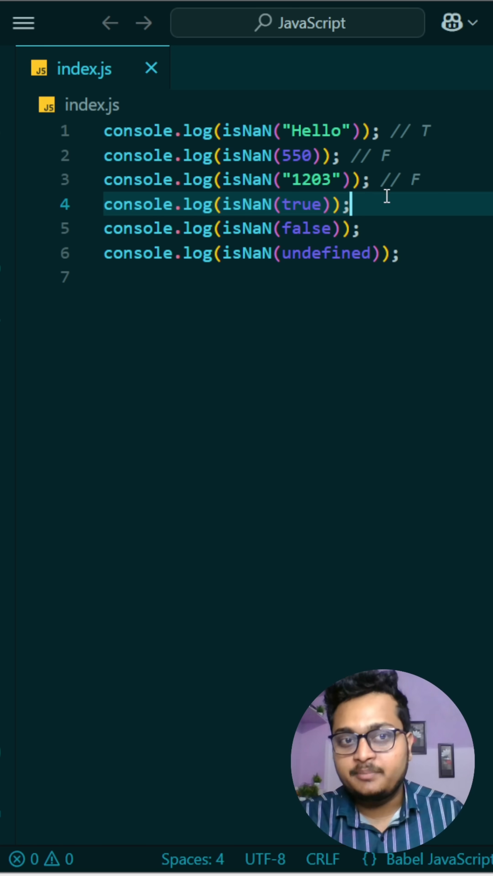
{"action": "type", "text": "// F"}
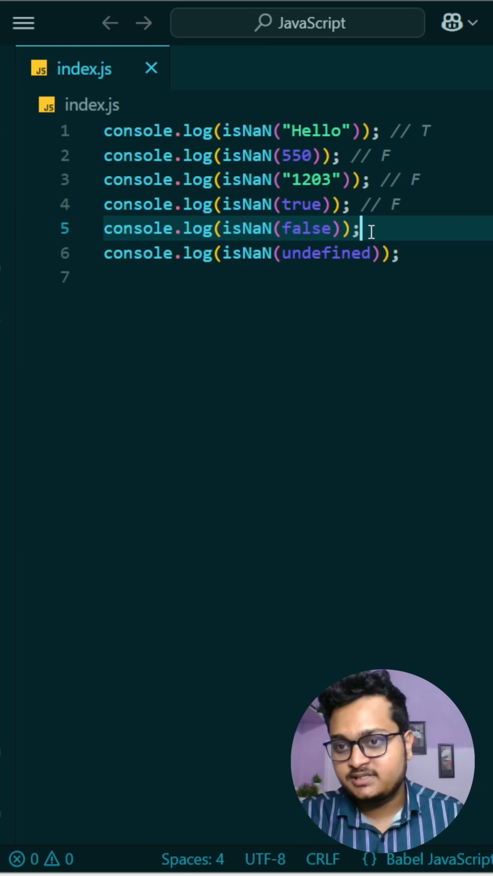
{"action": "type", "text": "//"}
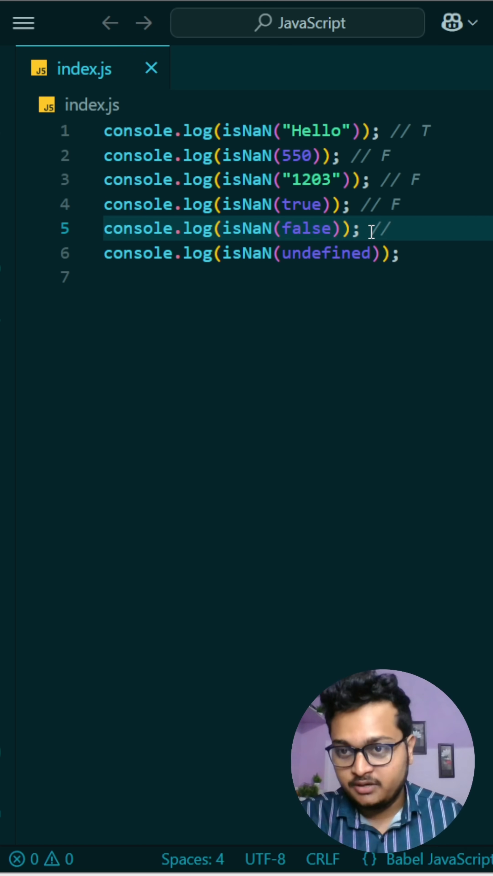
{"action": "type", "text": "F"}
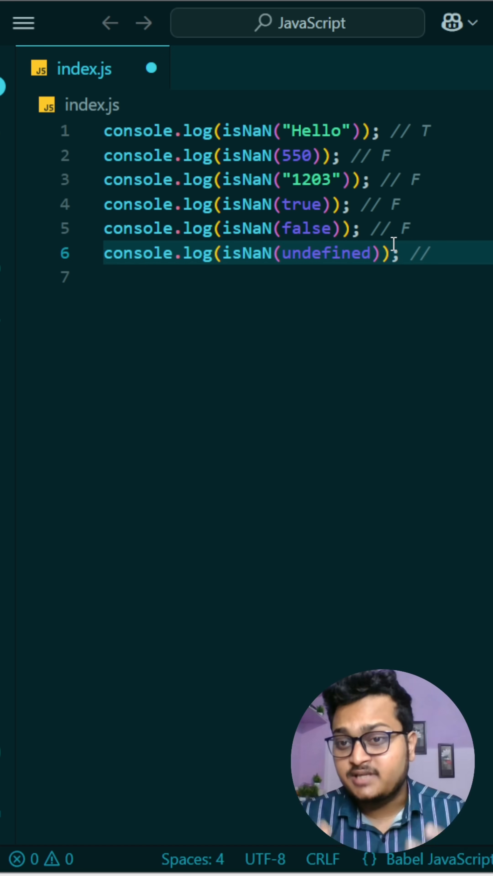
{"action": "type", "text": "T"}
{"action": "type", "text": "node index.js"}
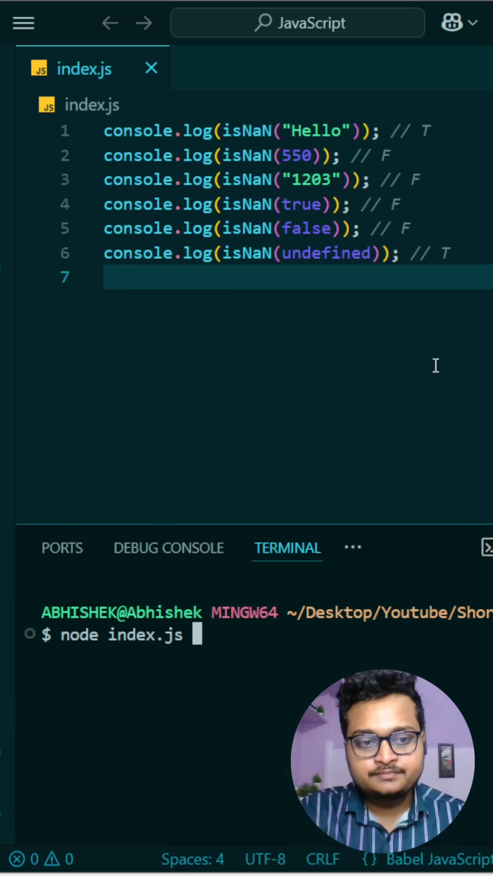
Run node index.js so the terminal prints true, false, false, false, false, true
{"action": "key", "text": "Enter"}
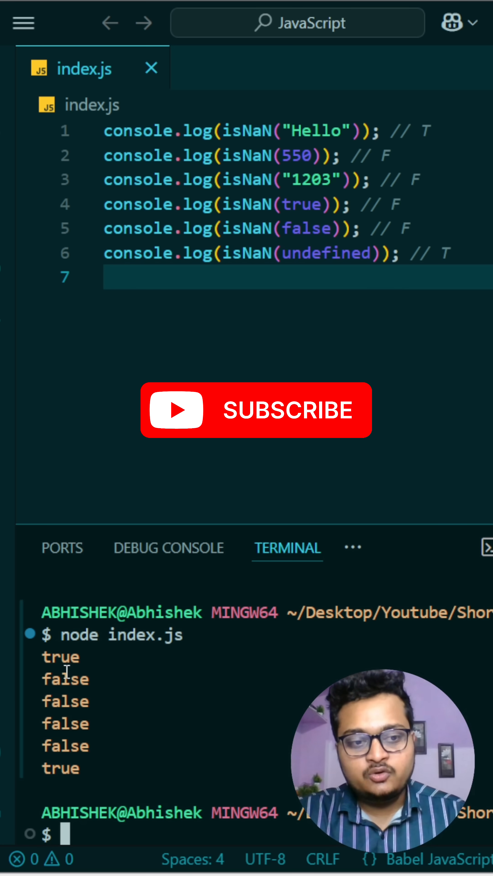